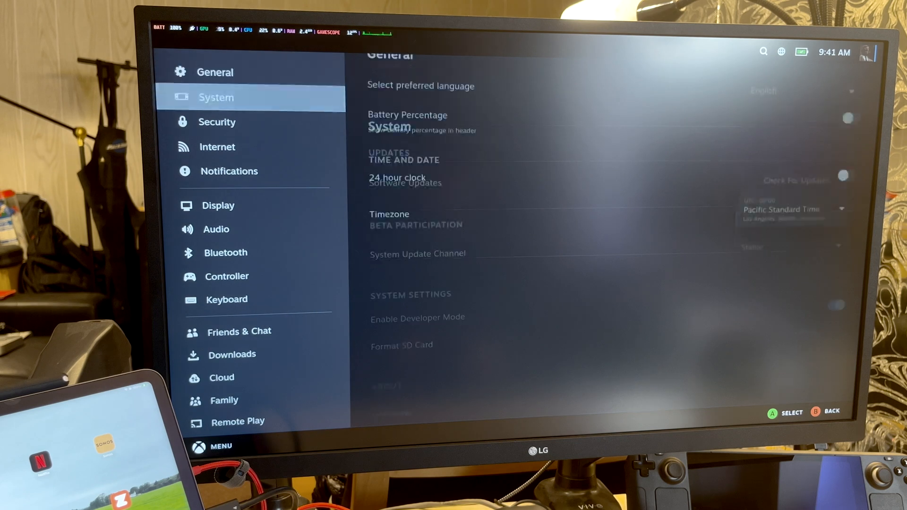
Step: Open Audio settings and expand the Output Device dropdown listing Speakers, Arctis Pro Wireless and External device
{"action": "left_click", "coordinate": [219, 229]}
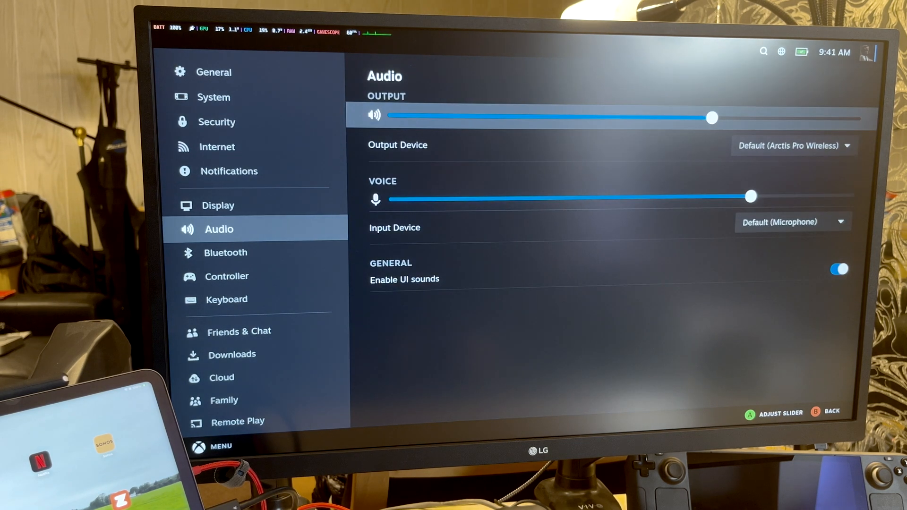
{"action": "left_click", "coordinate": [791, 145]}
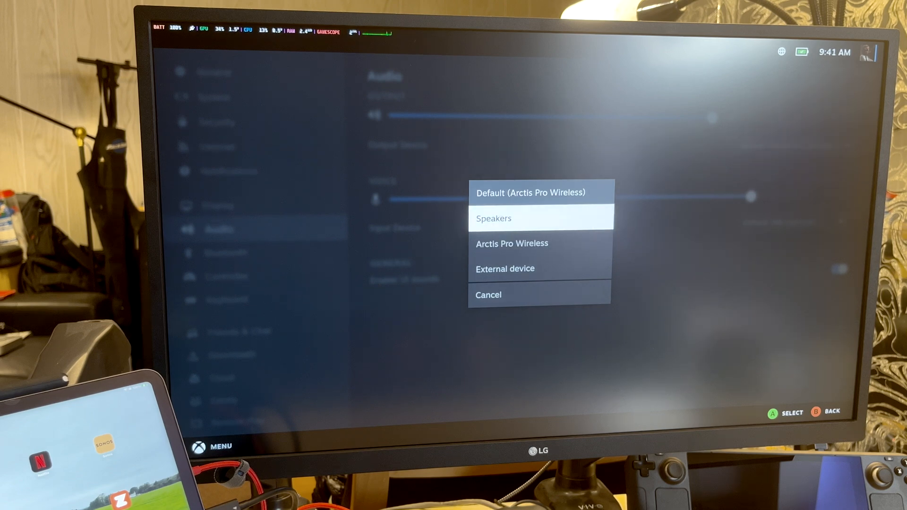
Step: Choose an output device from the dropdown, then open Hollow Knight's page from Recent Games
{"action": "left_click", "coordinate": [493, 218]}
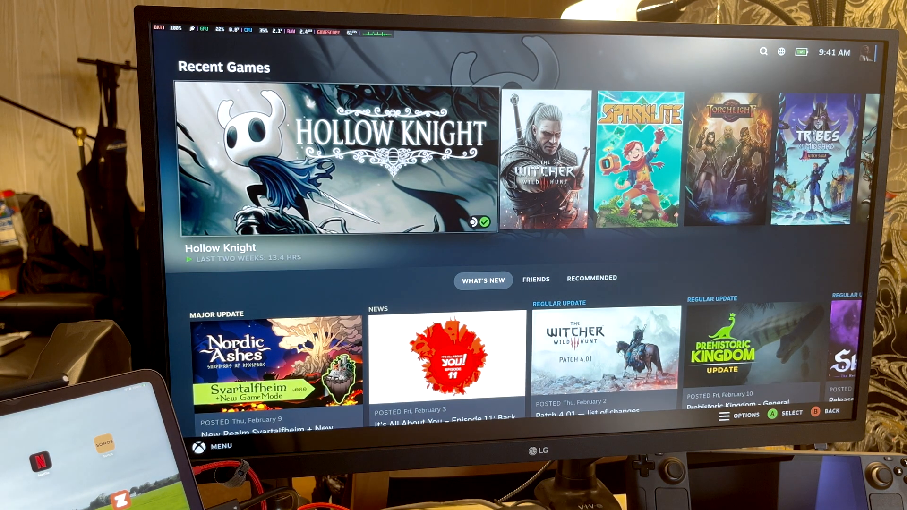
{"action": "left_click", "coordinate": [335, 156]}
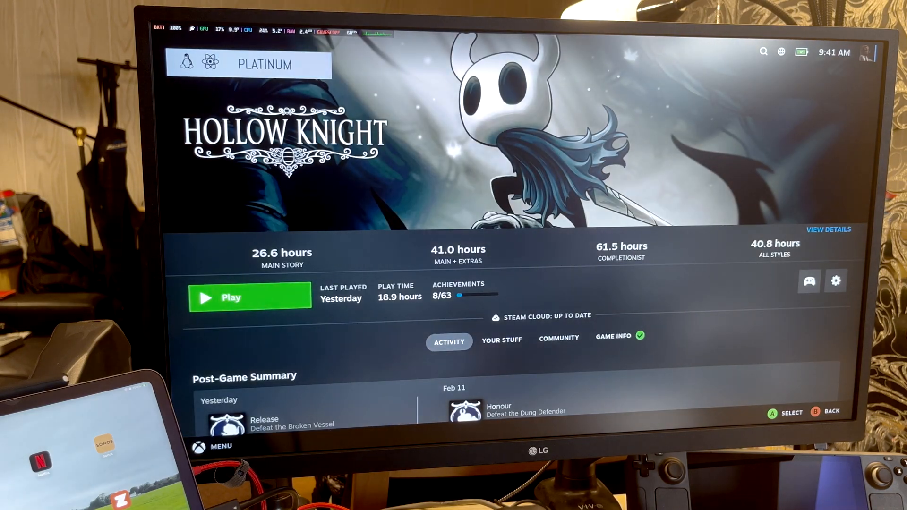